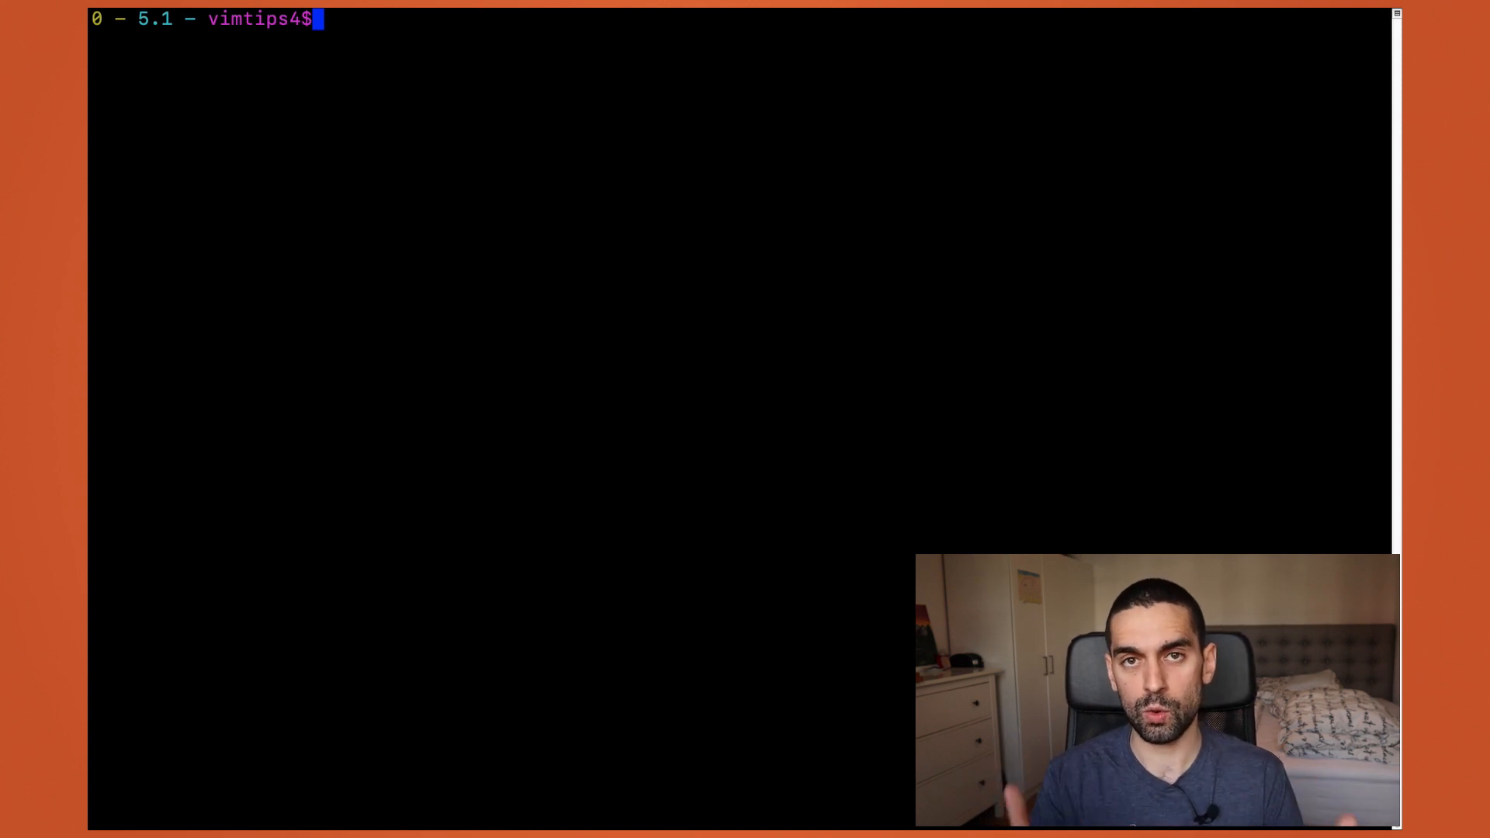
Enter the command vim +/^Pod lorem1 at the shell prompt.
type("vim +/^")
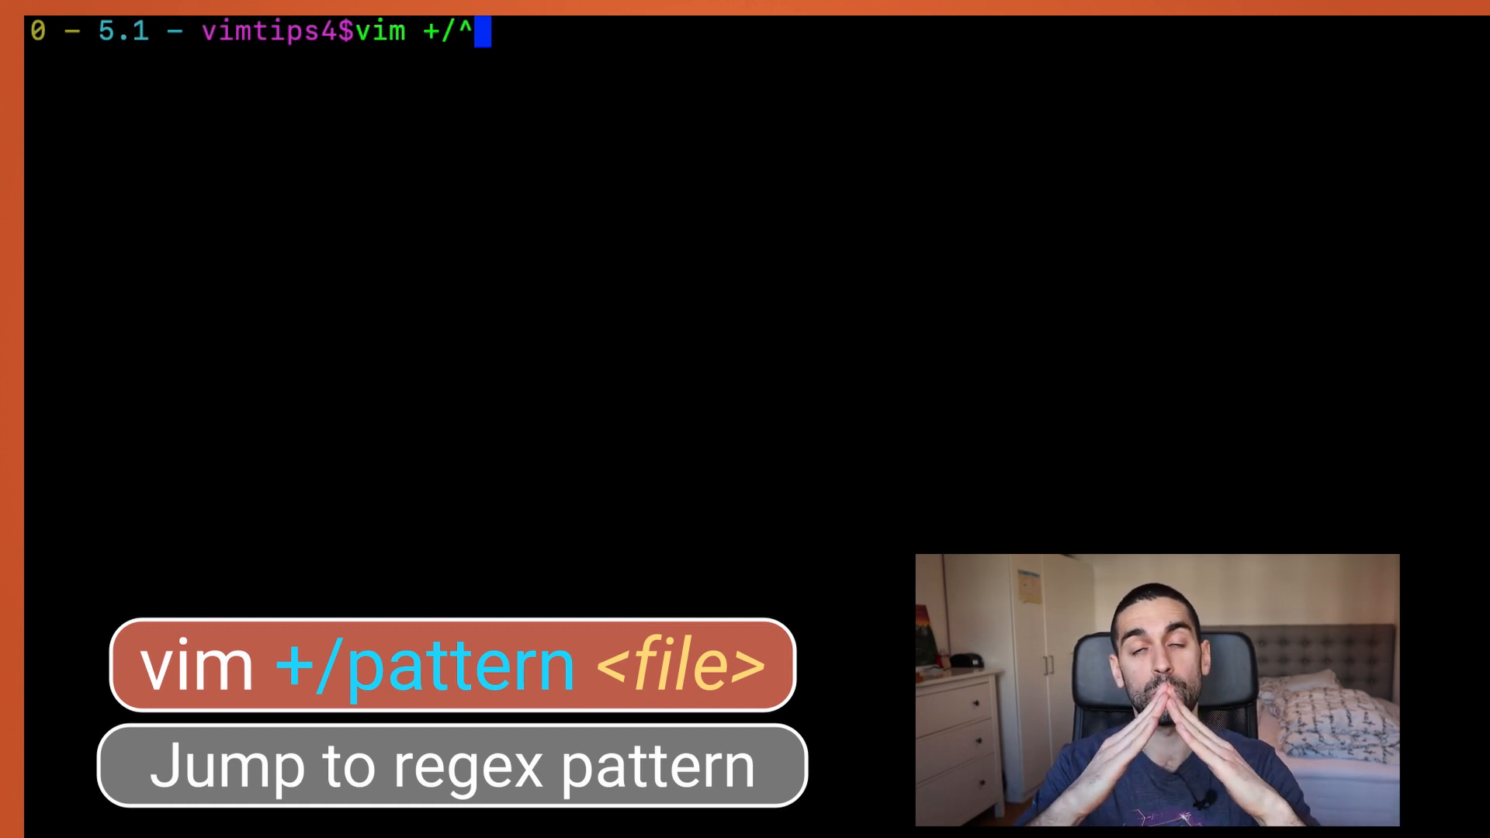
type("Pod lorem1")
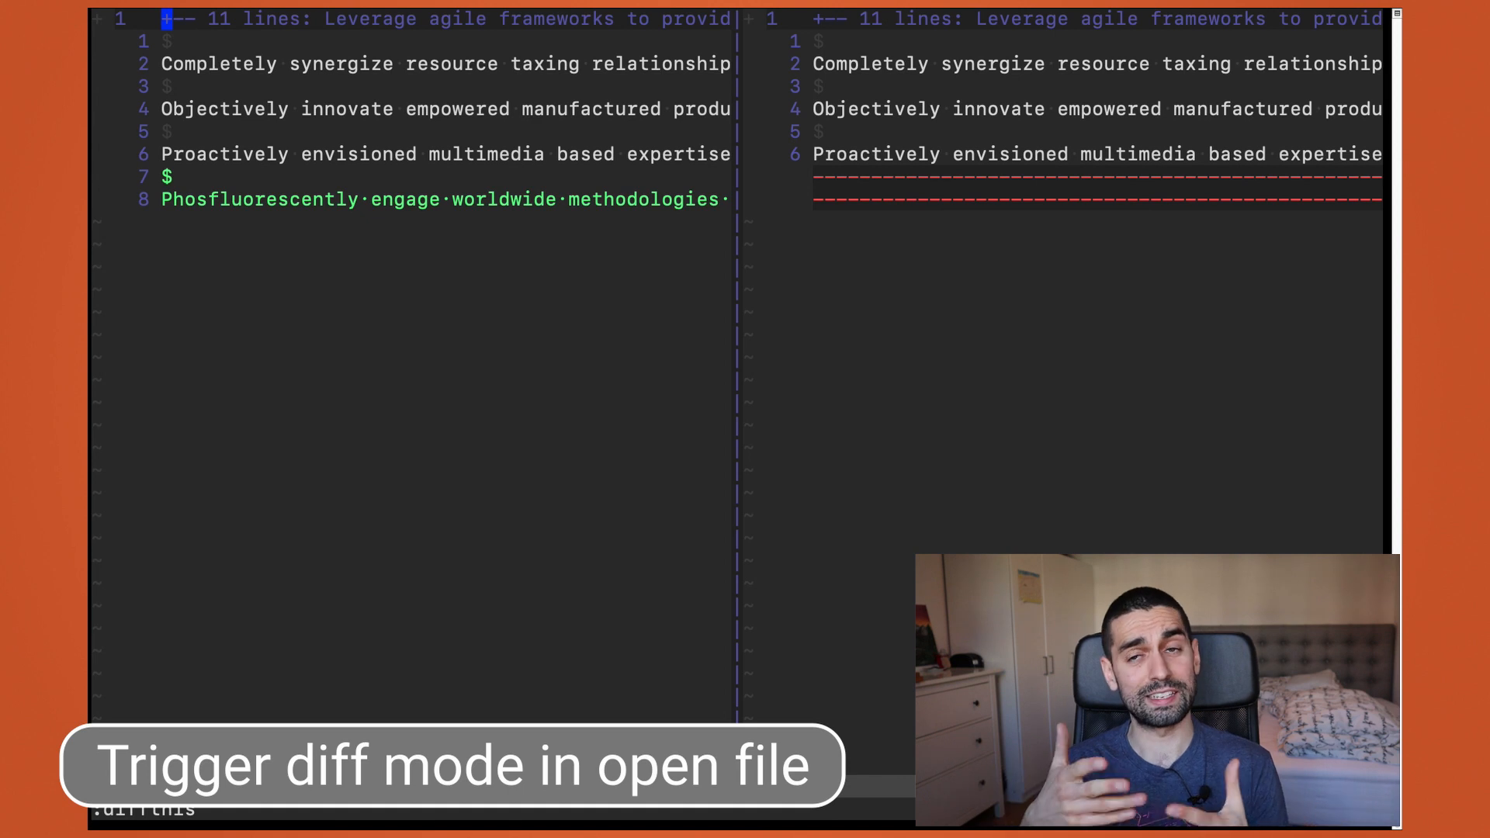
Run :windo diffthis to diff both open splits.
type(":windo diffthis")
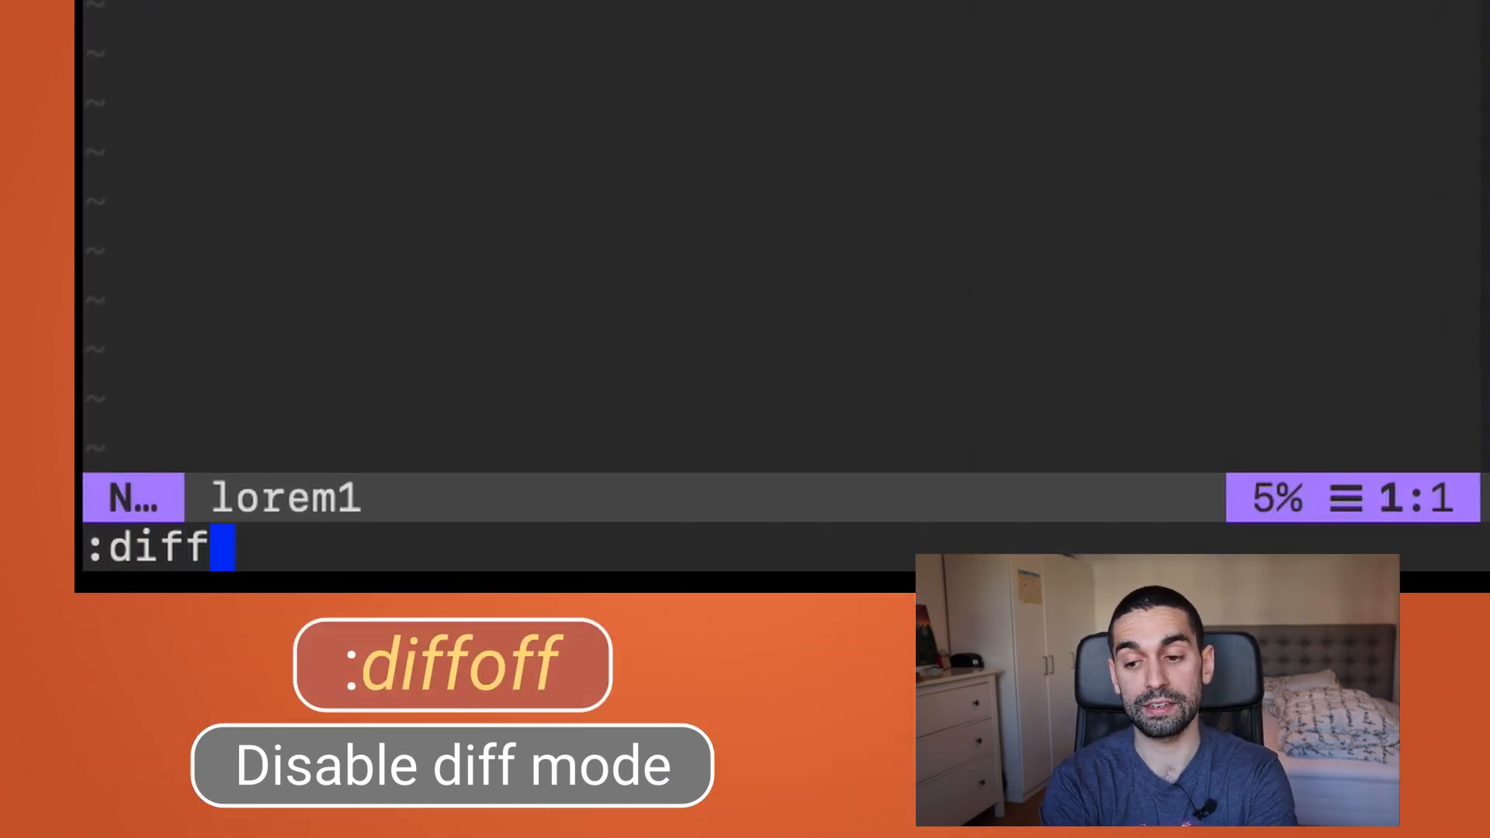
Confirm the :diffoff command to end diff mode for lorem1.
key("Return")
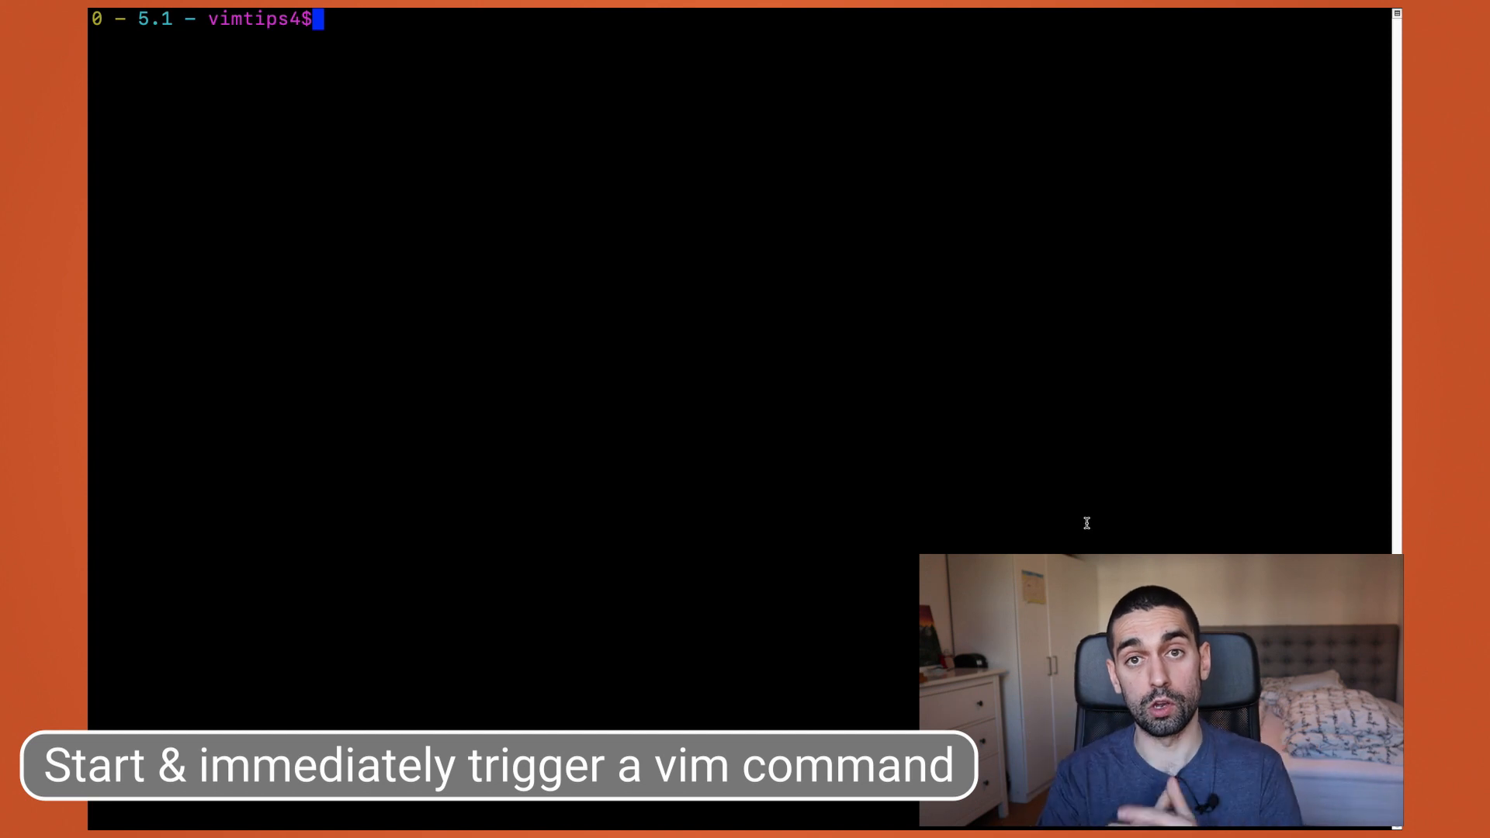